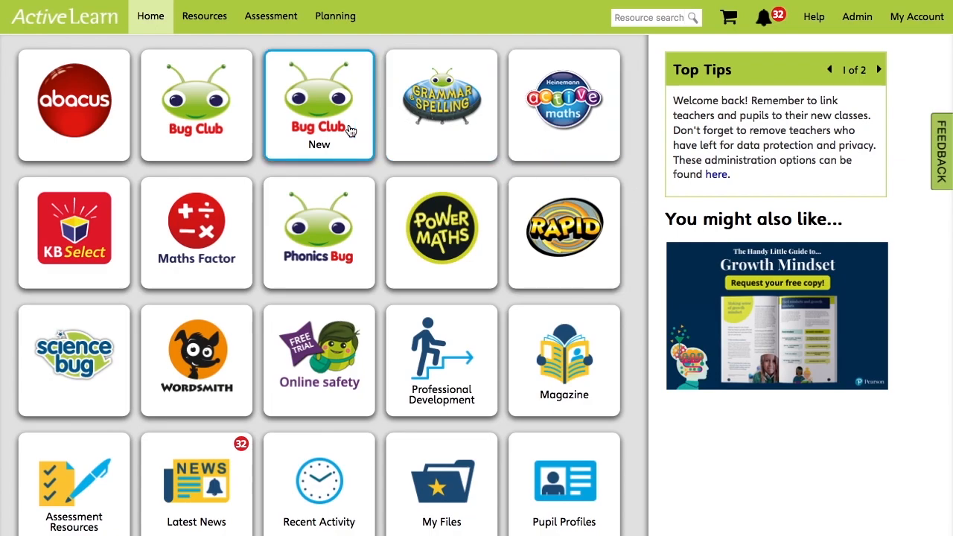
Open the Bug Club area, then its Independent ebook resources.
left_click(319, 104)
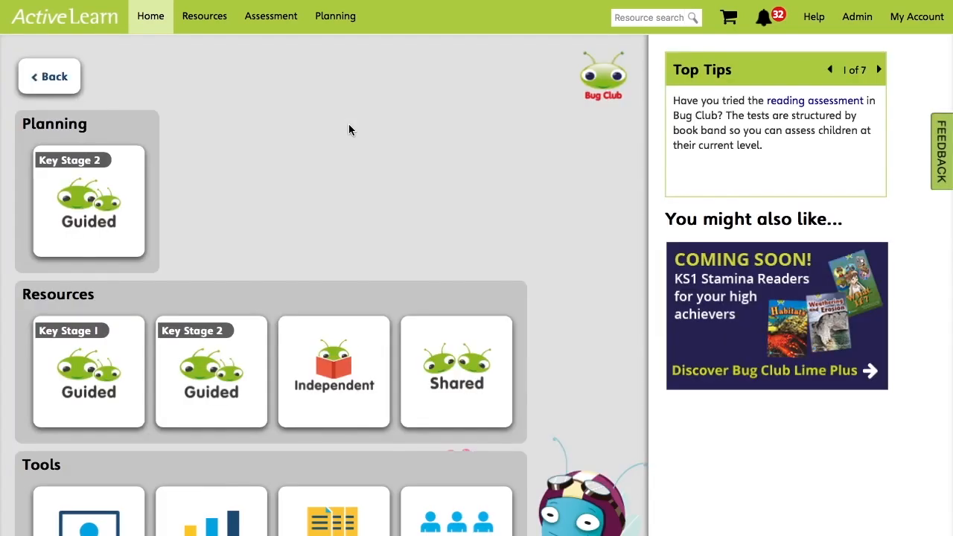
mouse_move(386, 233)
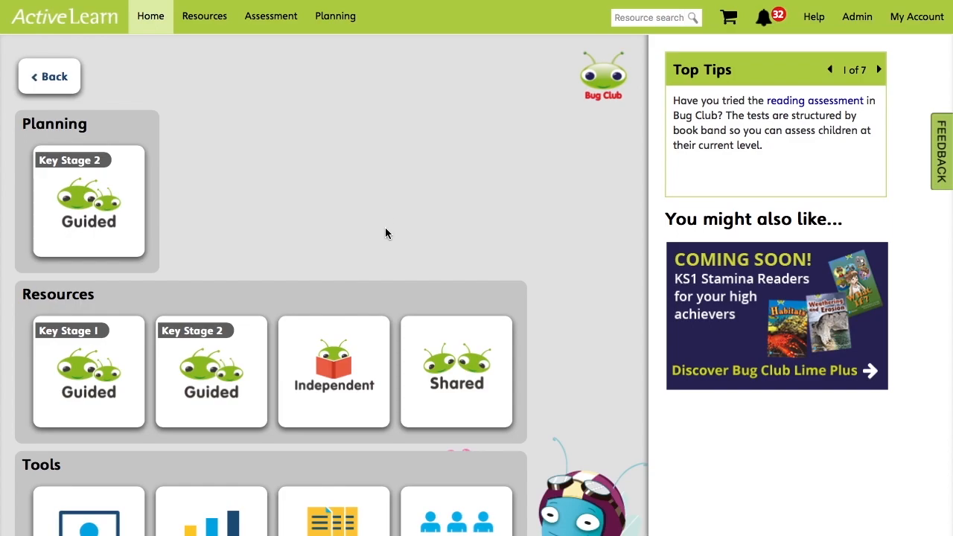
left_click(334, 372)
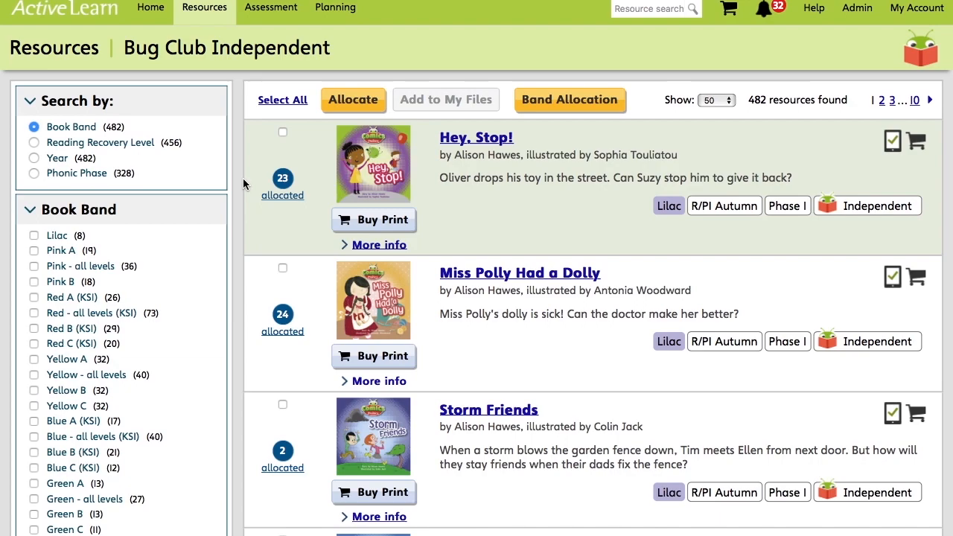
Filter the Independent ebooks to the Purple A book band.
scroll("down", 3)
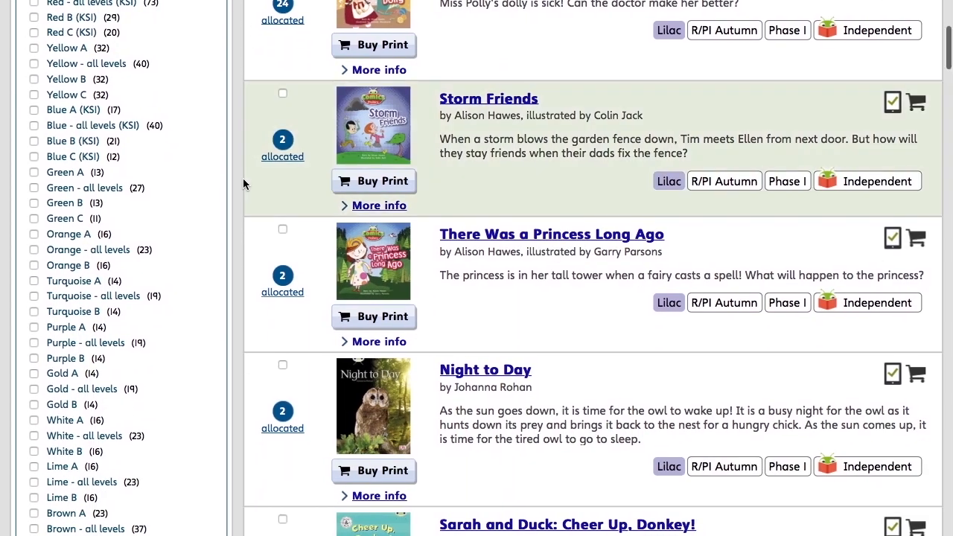
scroll("down", 3)
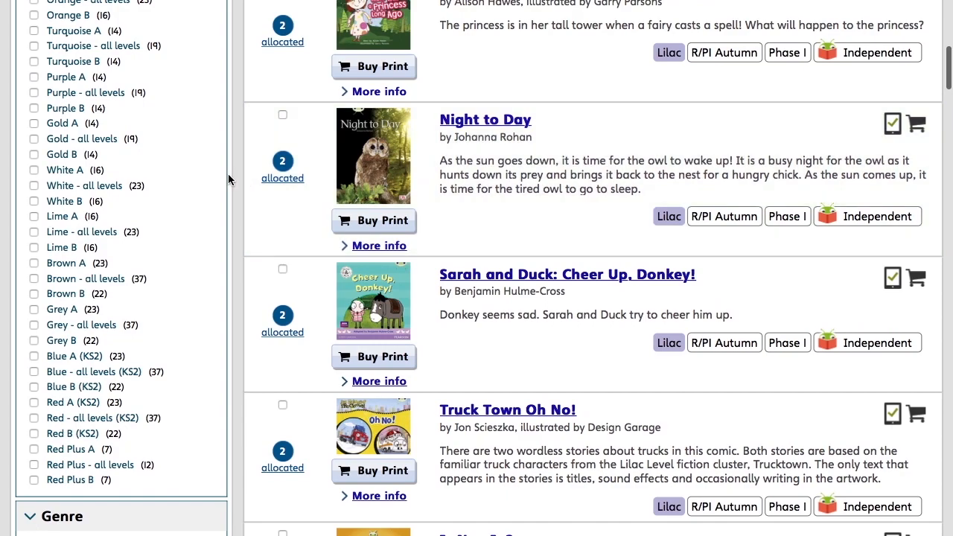
left_click(33, 76)
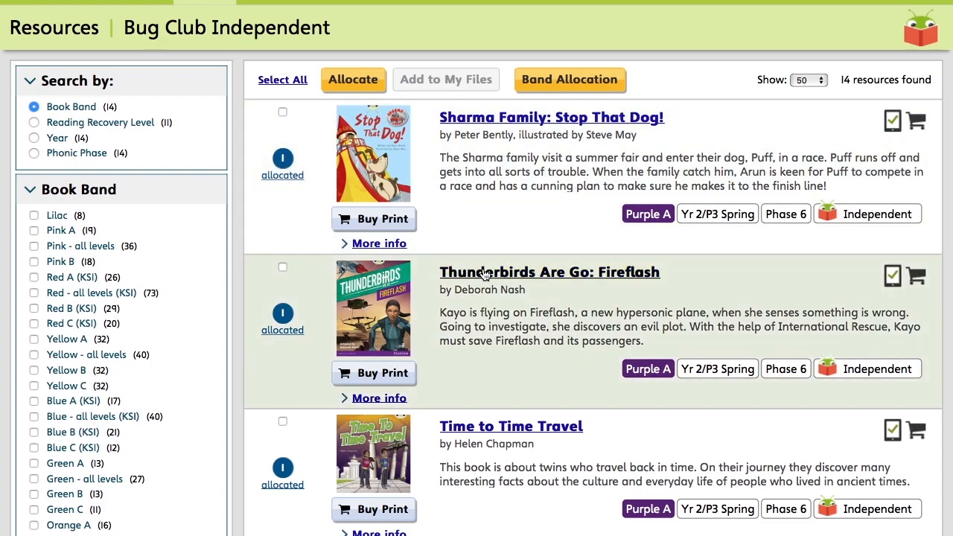
Start allocating Thunderbirds Are Go: Fireflash from its action panel.
left_click(549, 272)
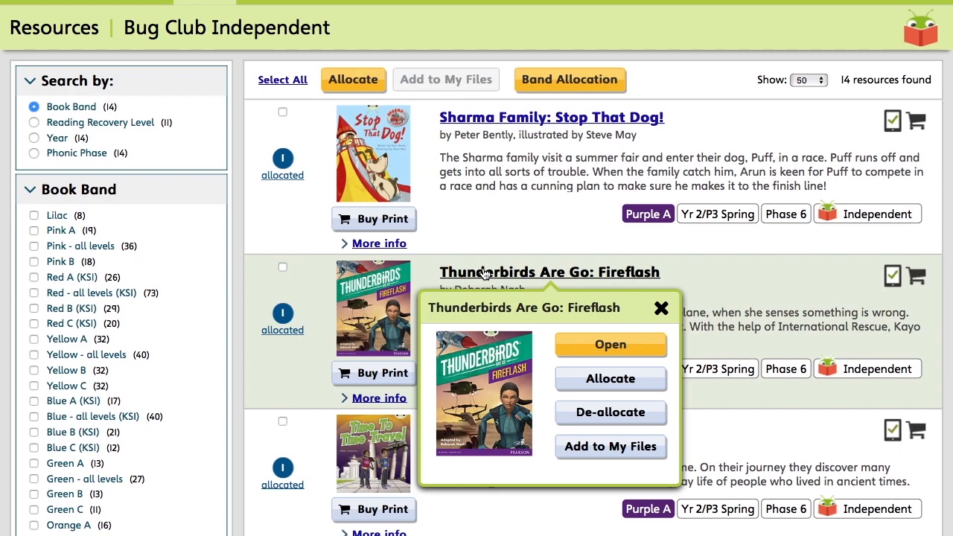
mouse_move(610, 379)
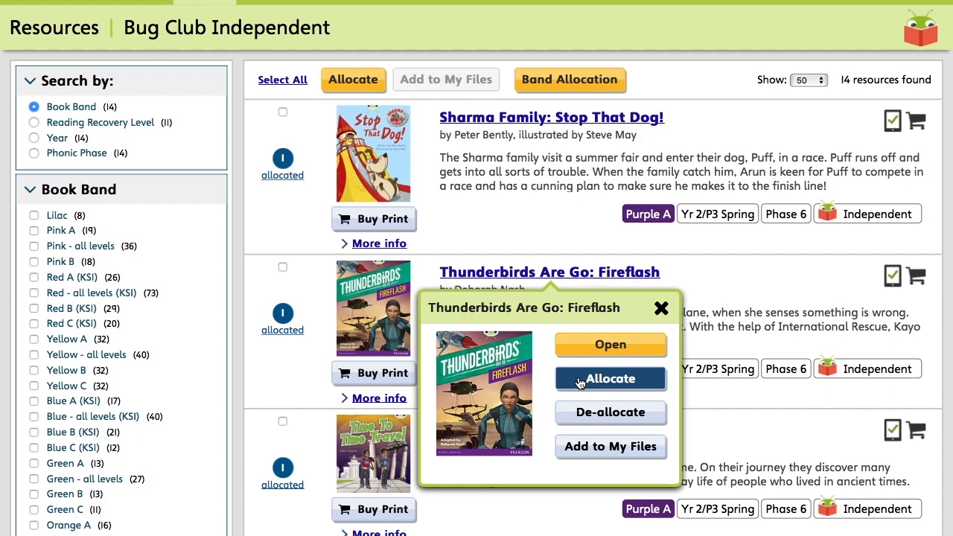
left_click(610, 378)
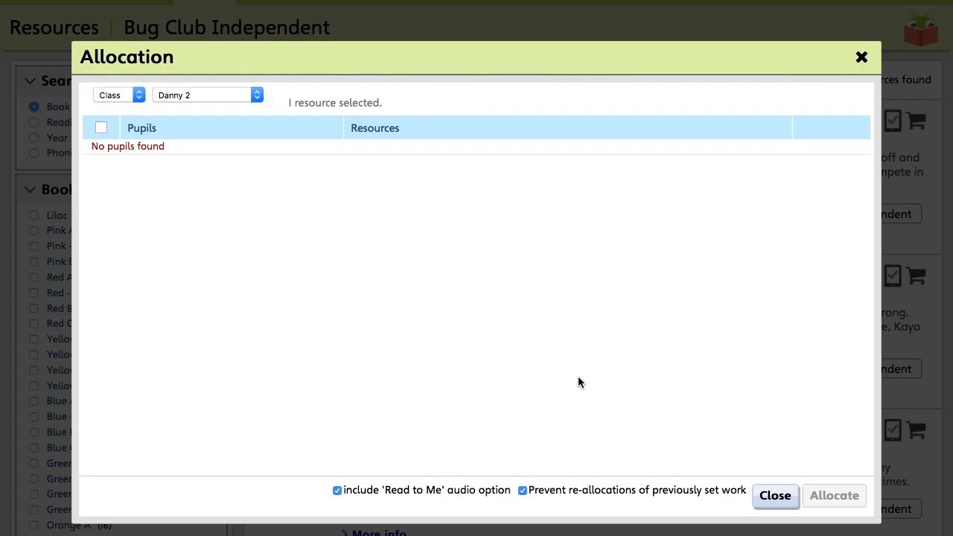
mouse_move(573, 374)
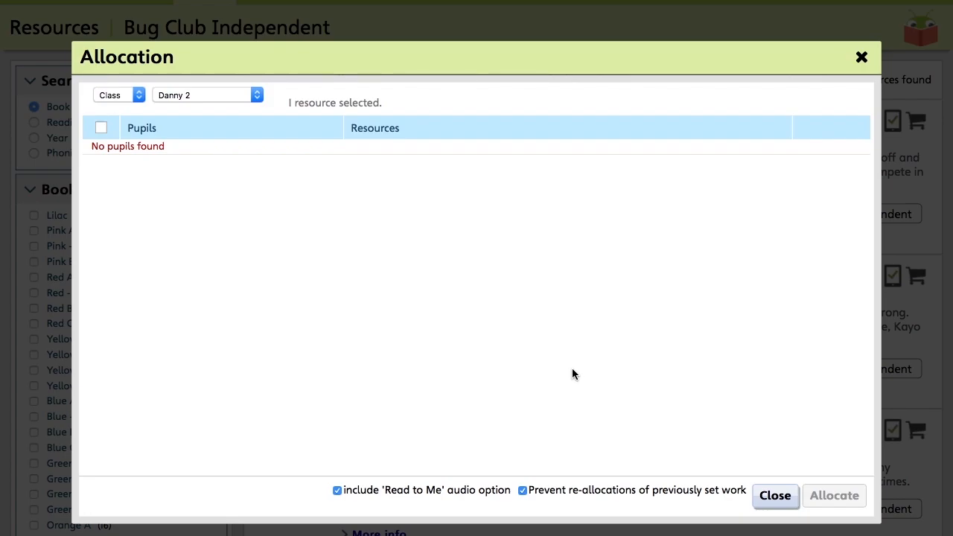
mouse_move(555, 351)
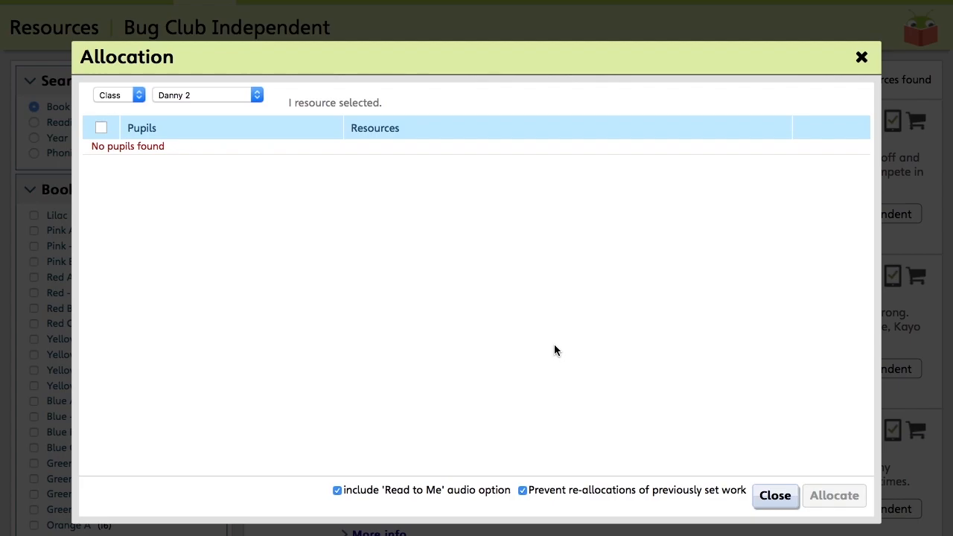
mouse_move(242, 133)
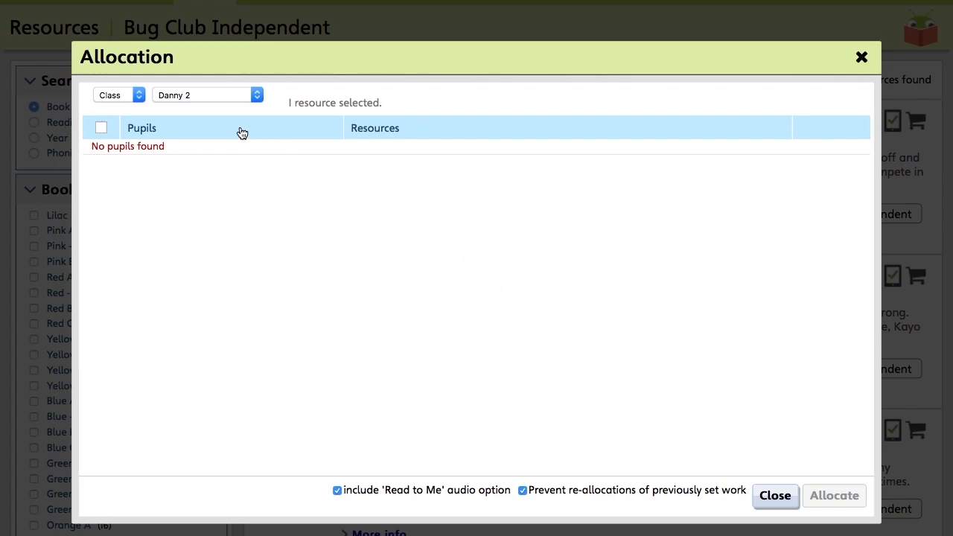
Switch the allocation to class Lorns' and tick its pupils.
left_click(206, 94)
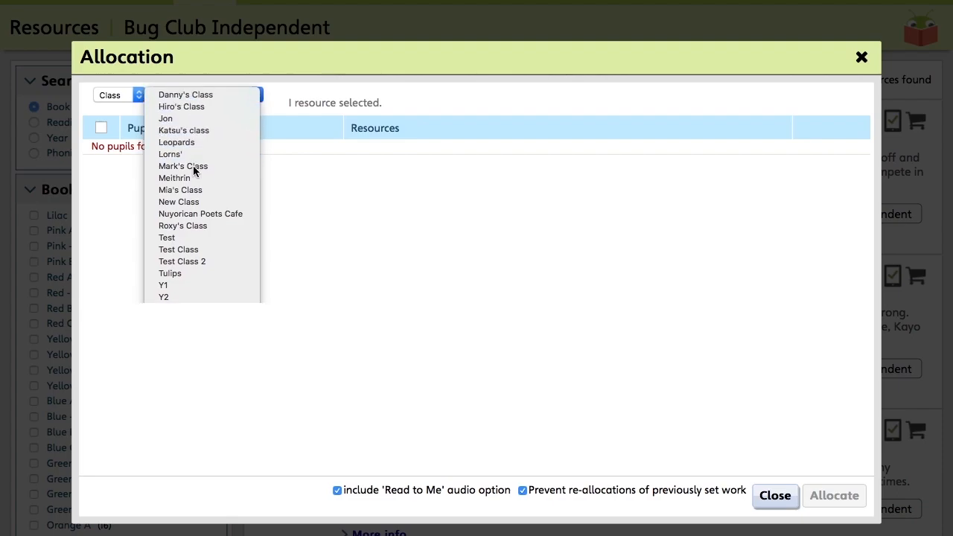
left_click(169, 154)
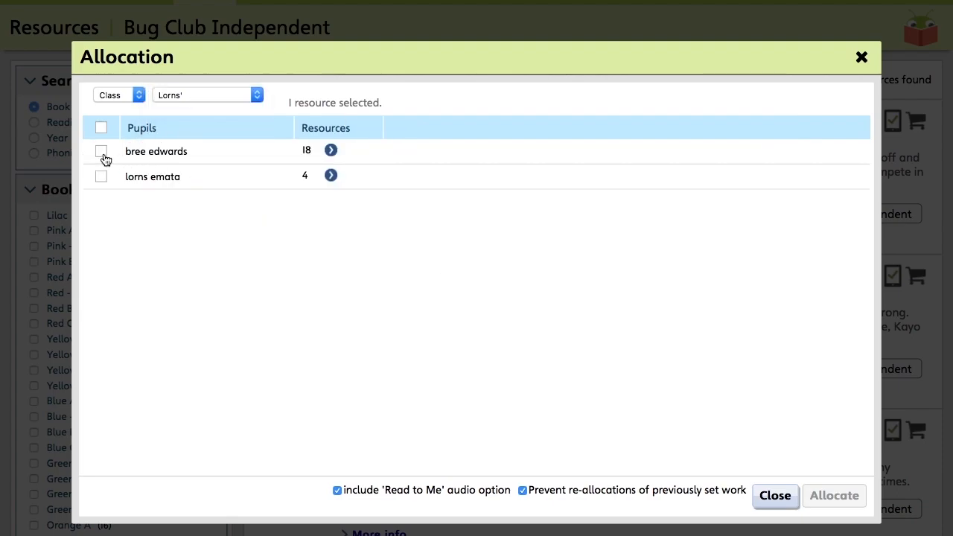
left_click(101, 177)
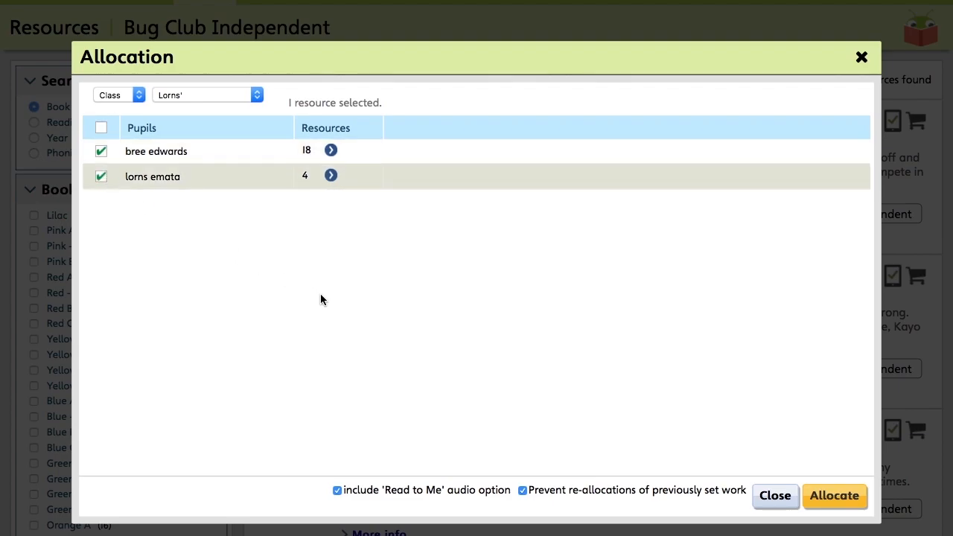
mouse_move(345, 308)
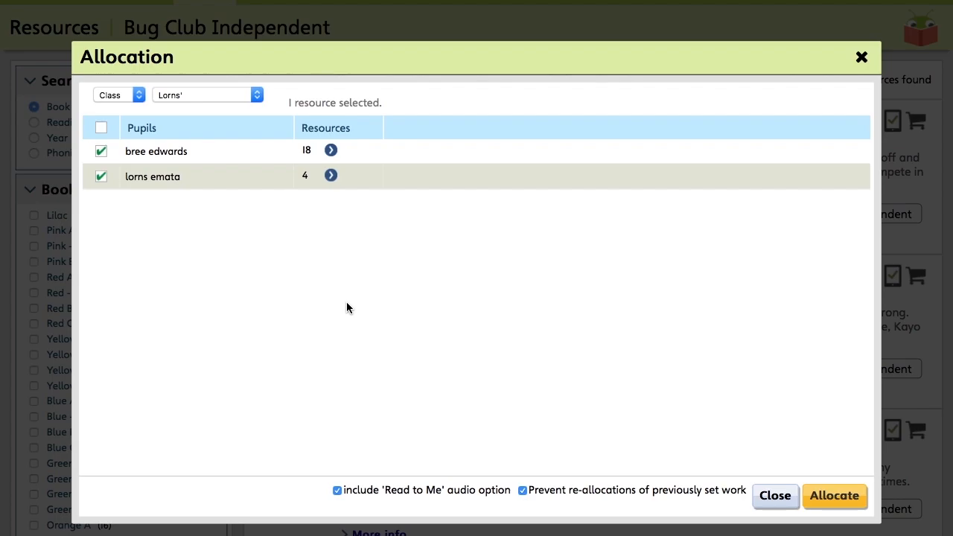
mouse_move(763, 428)
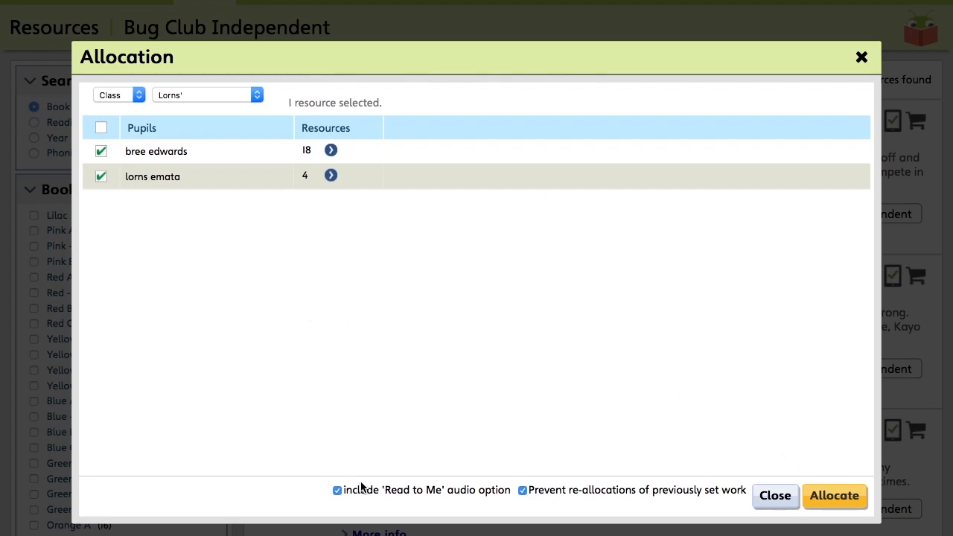
mouse_move(488, 499)
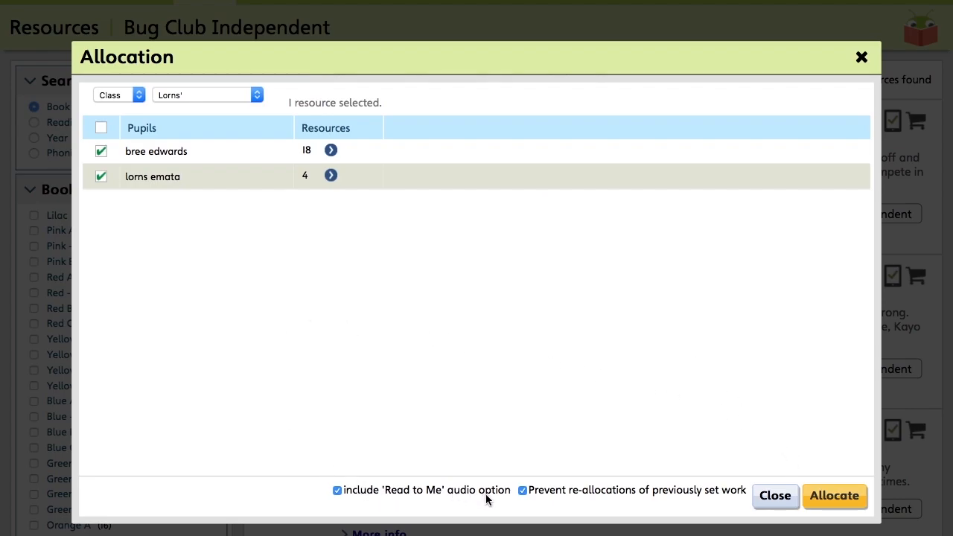
mouse_move(460, 481)
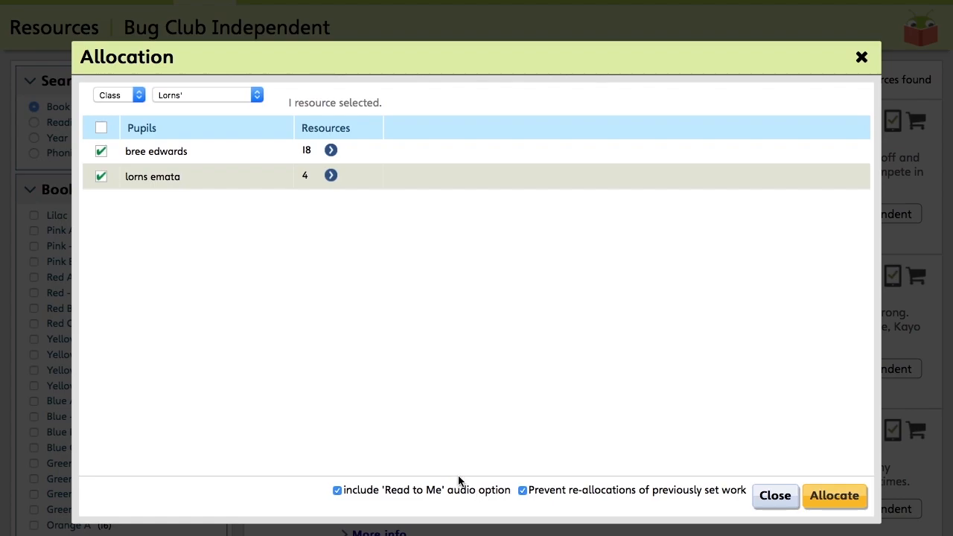
mouse_move(384, 435)
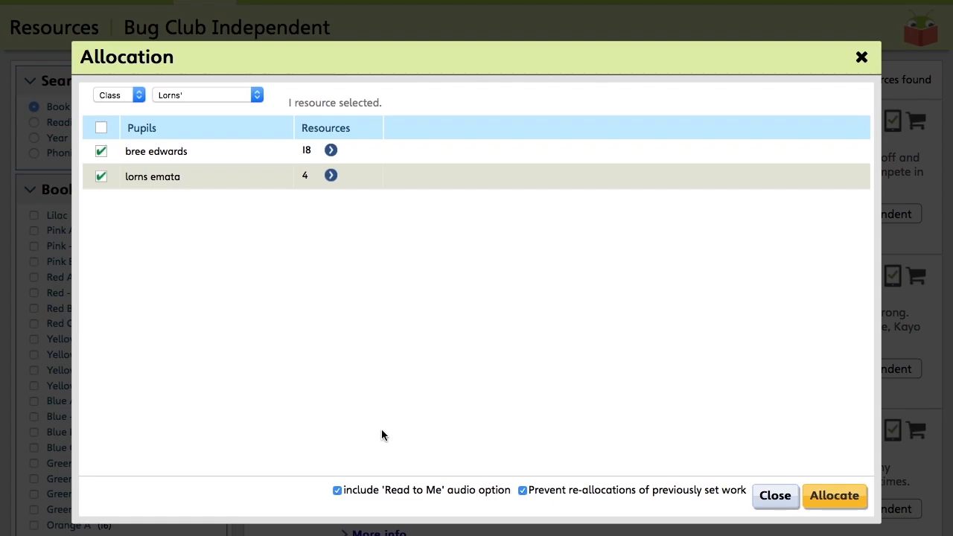
mouse_move(563, 474)
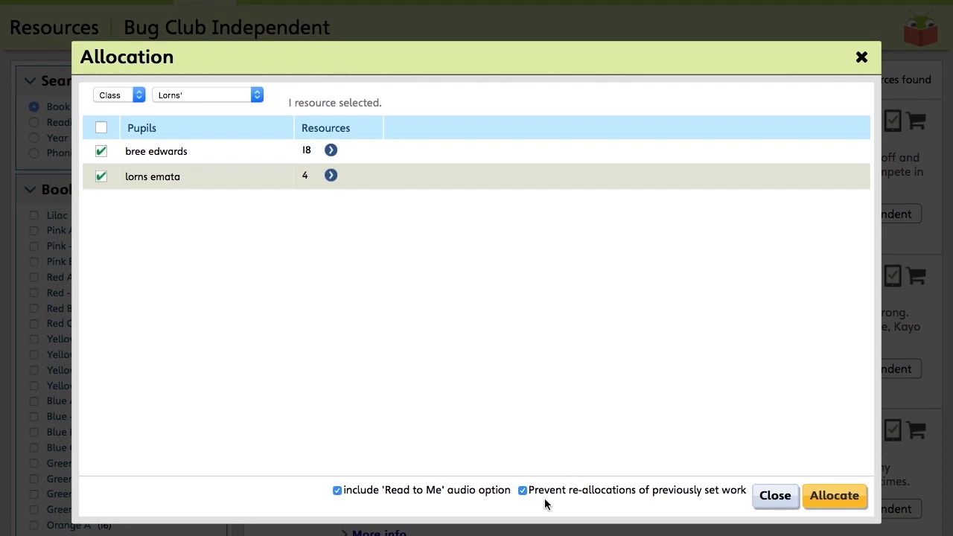
mouse_move(525, 486)
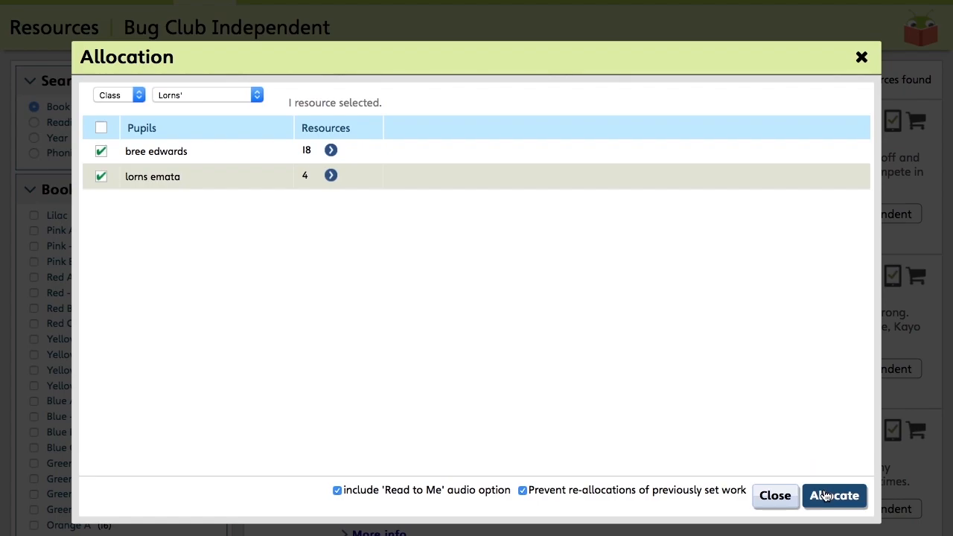
Confirm the Fireflash allocation, then tick Sharma Family: Stop That Dog!, Time to Time Travel and When Animals Attack.
left_click(834, 496)
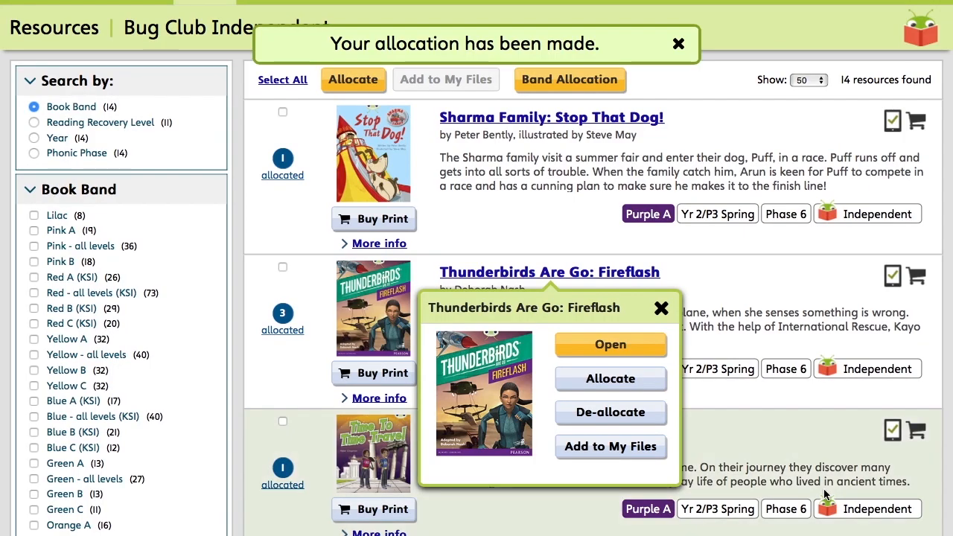
mouse_move(673, 319)
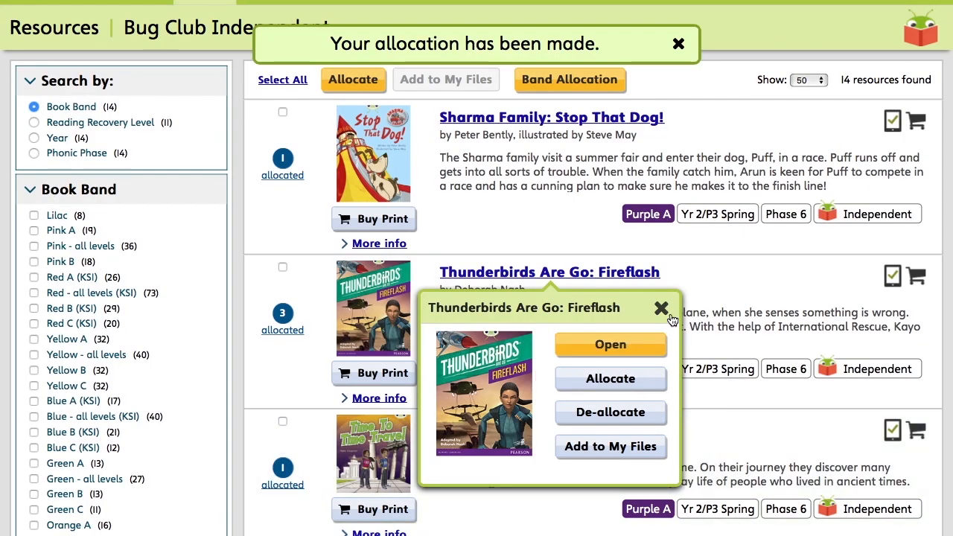
left_click(661, 308)
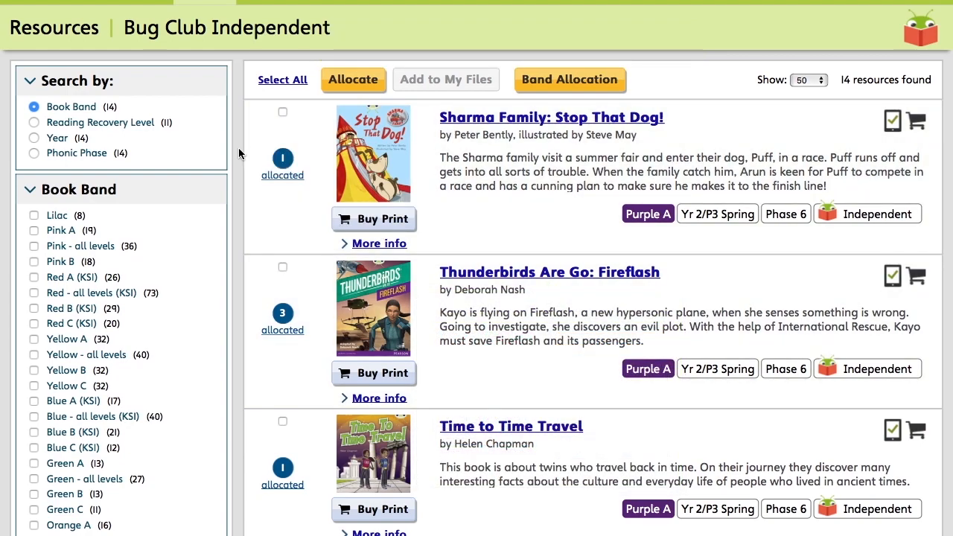
left_click(282, 112)
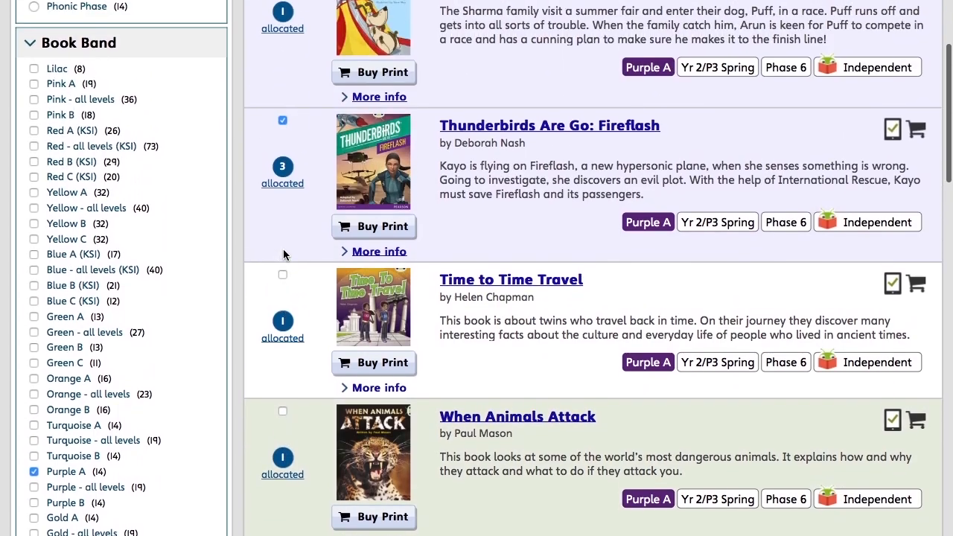
scroll("down", 3)
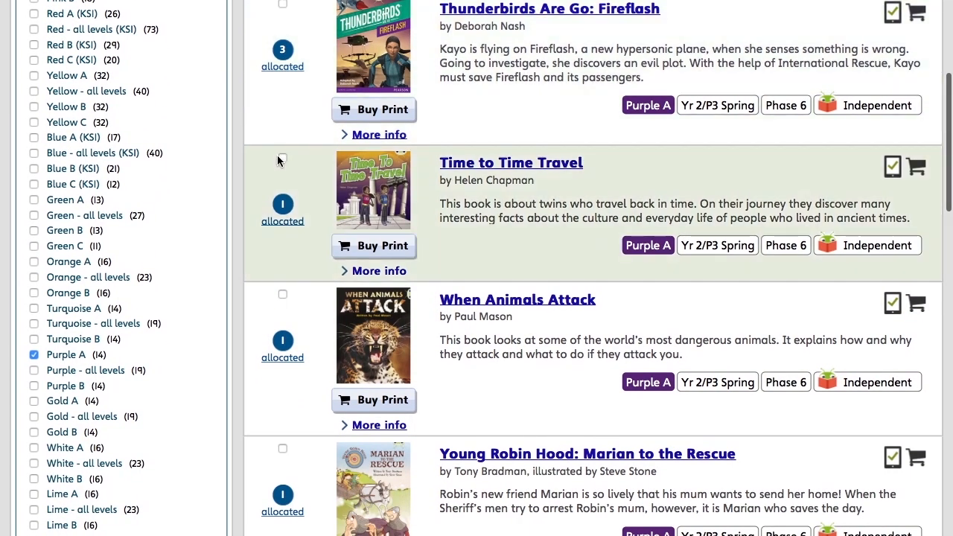
left_click(282, 158)
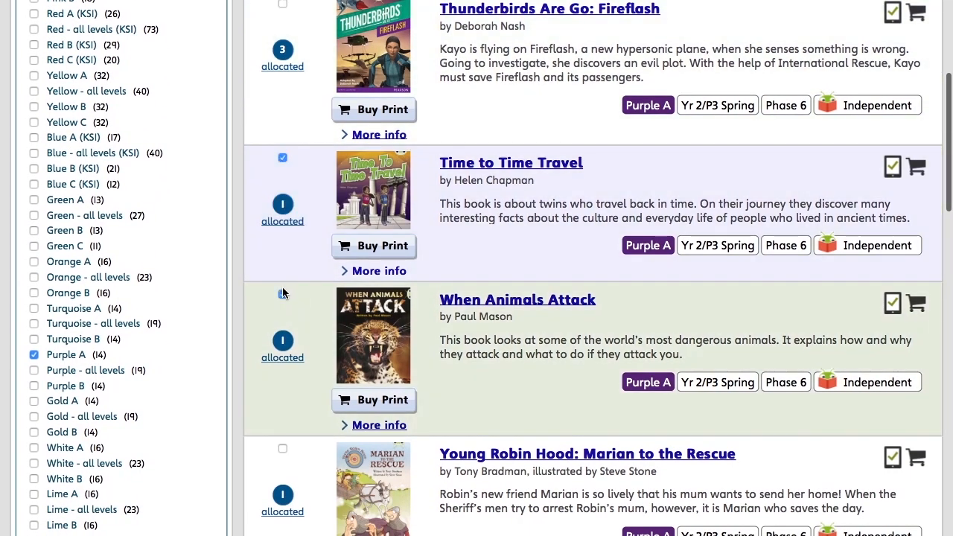
left_click(283, 294)
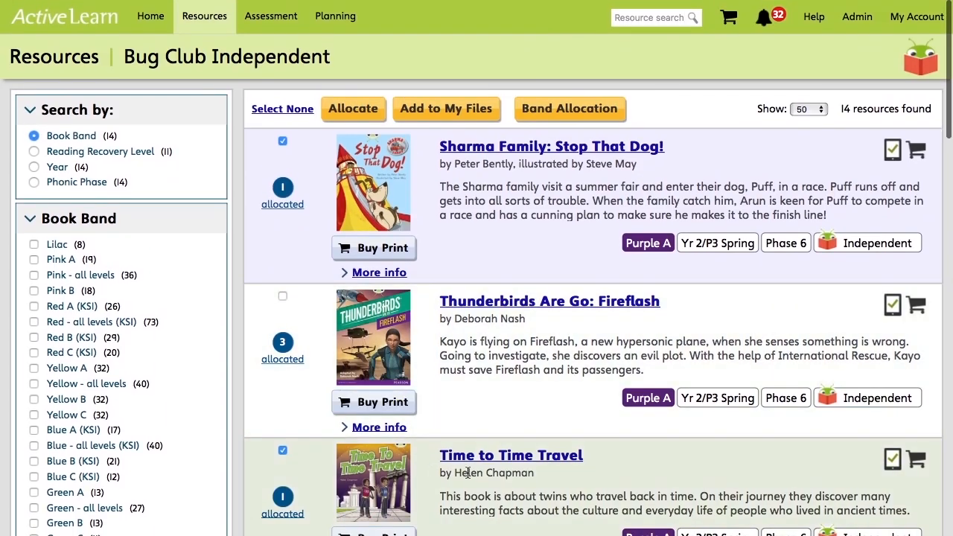
Allocate the four selected Purple A books to both Lorns' pupils.
left_click(353, 109)
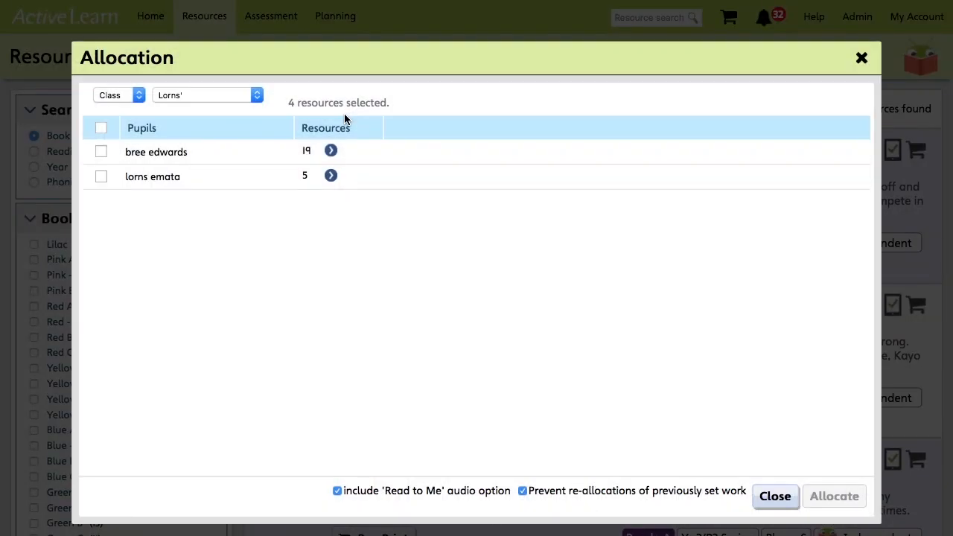
left_click(101, 151)
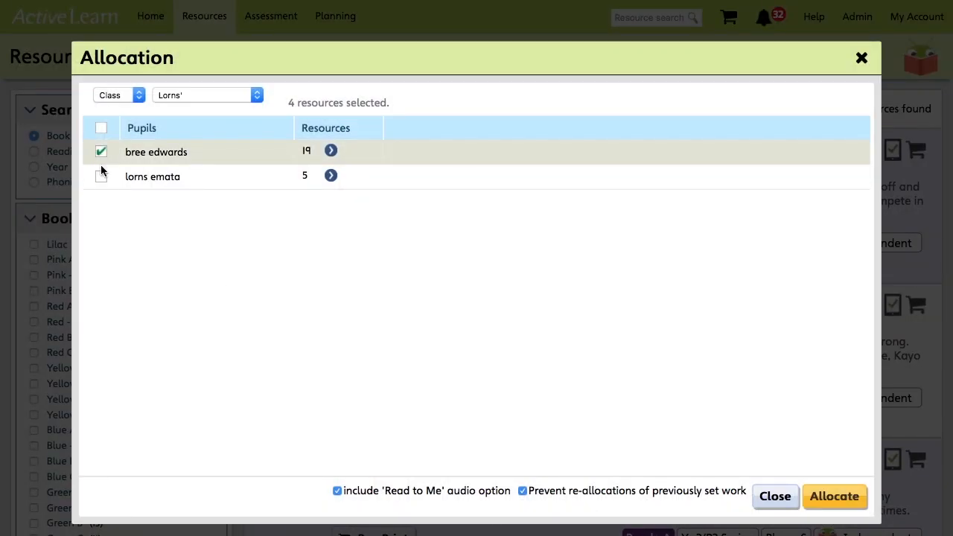
left_click(101, 176)
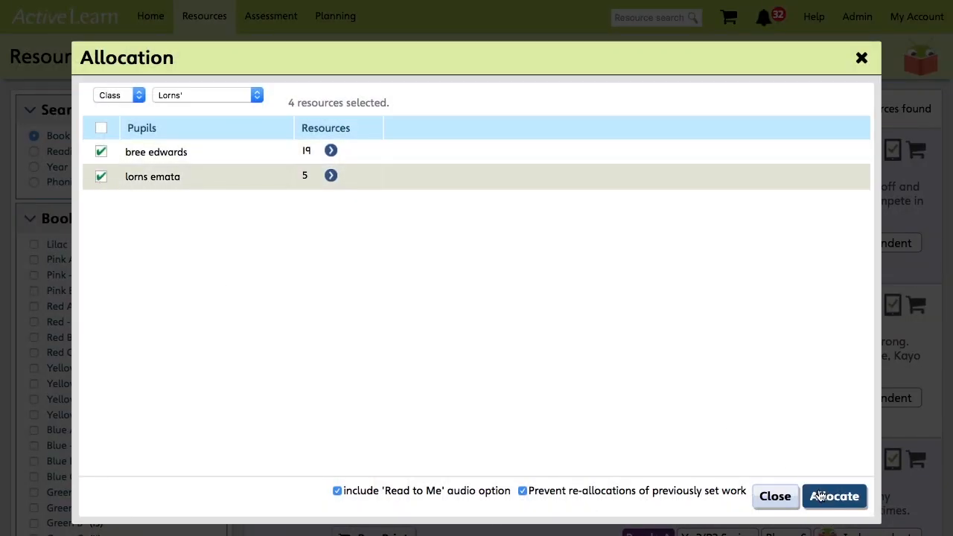
left_click(835, 496)
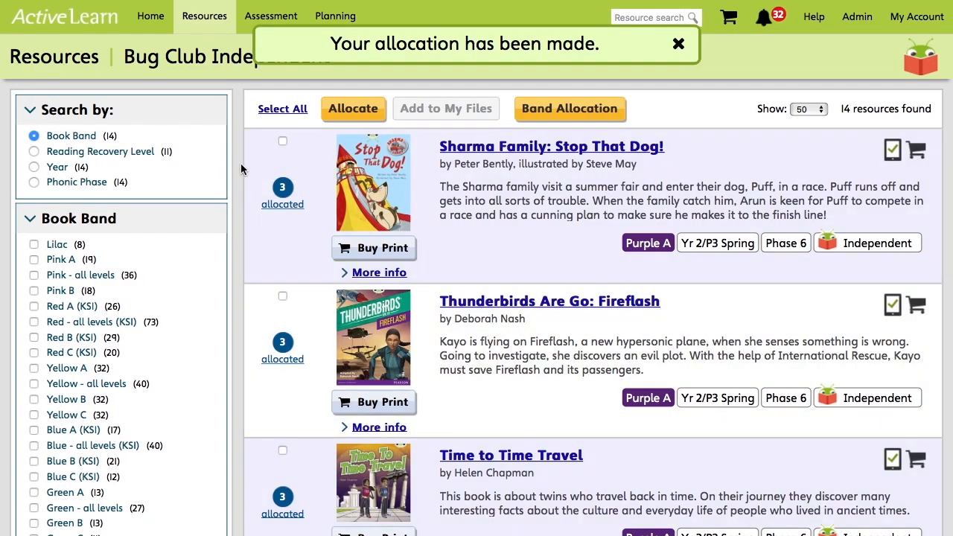
Go home, open Bug Club and open Activity Reports for class Lorns'.
left_click(678, 44)
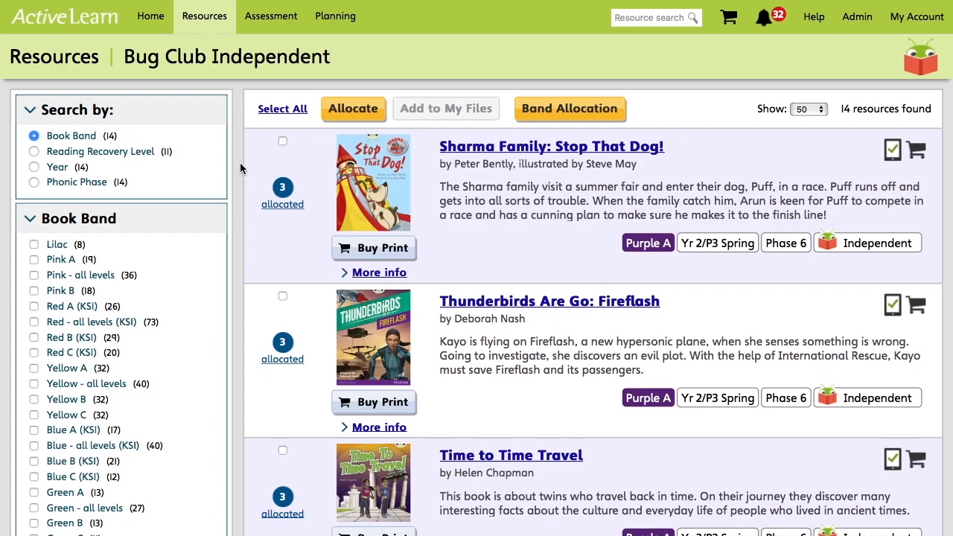
left_click(149, 16)
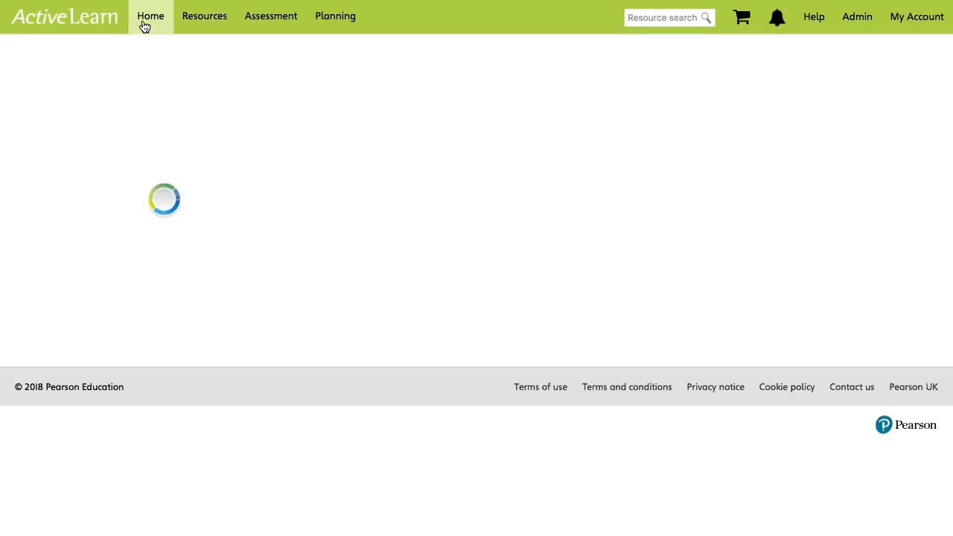
left_click(151, 15)
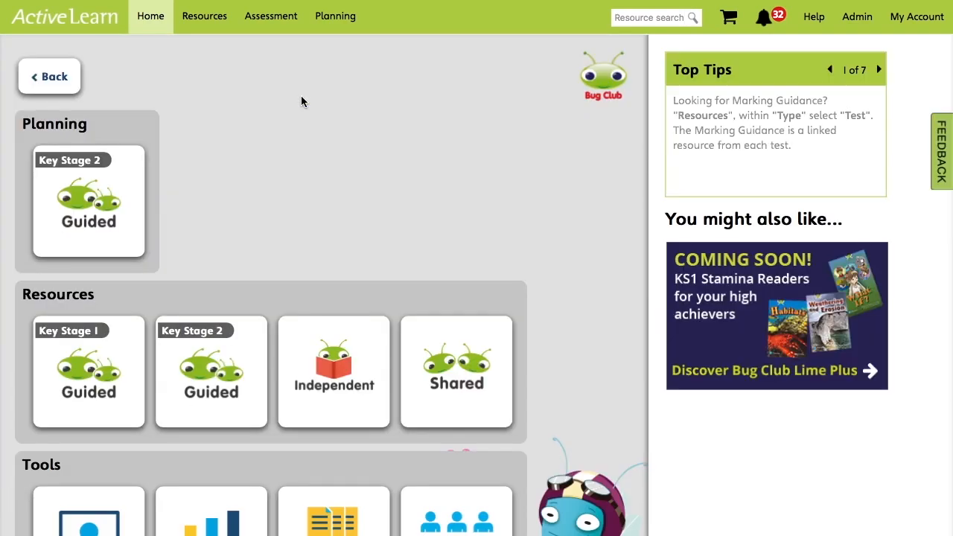
scroll("down", 3)
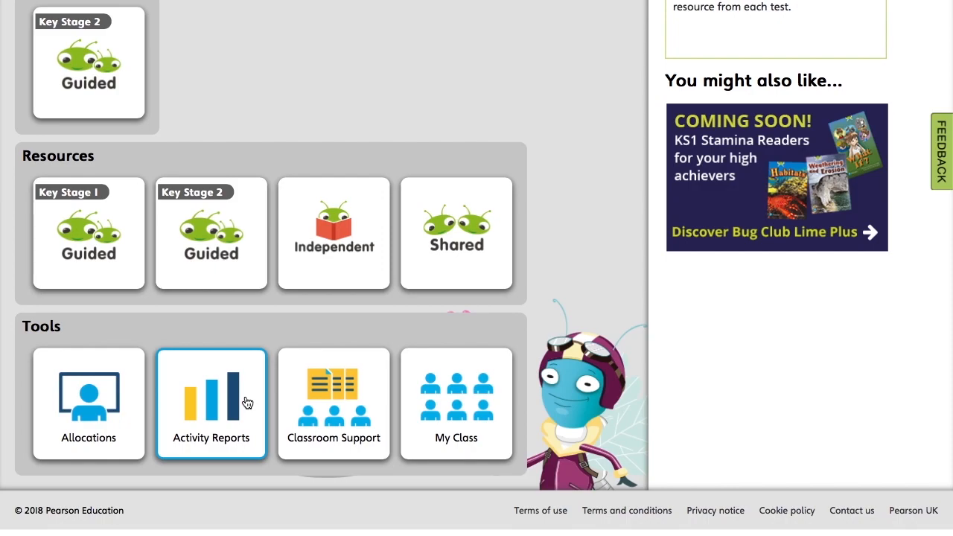
left_click(211, 404)
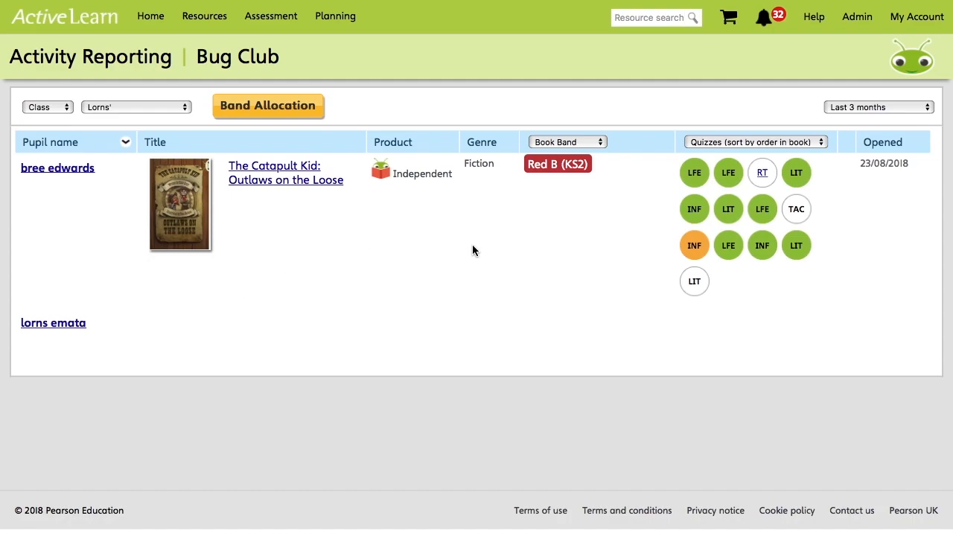
mouse_move(492, 275)
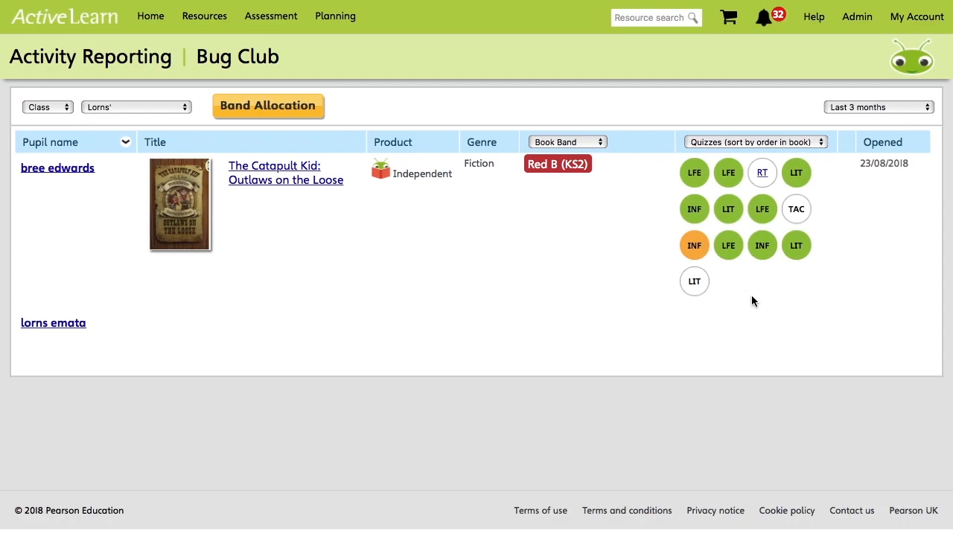
mouse_move(588, 228)
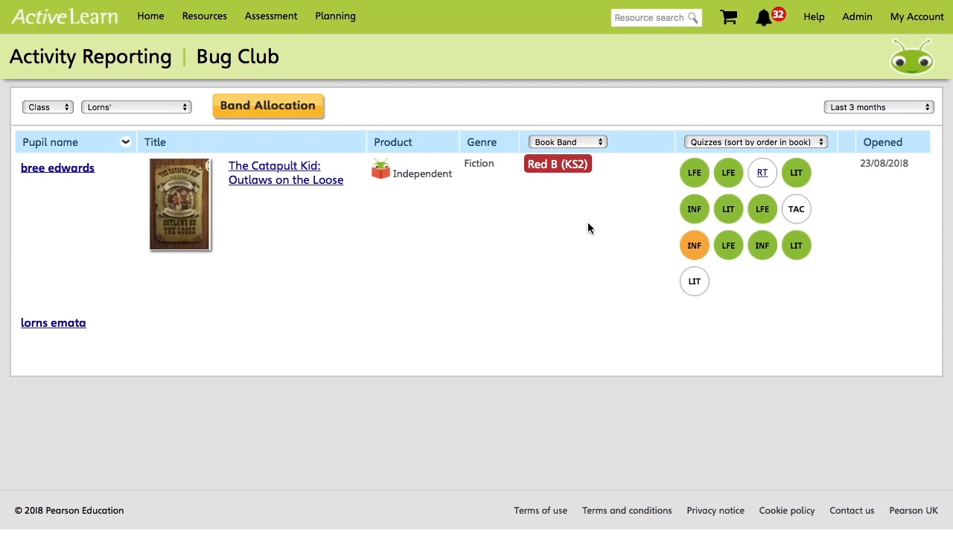
mouse_move(692, 185)
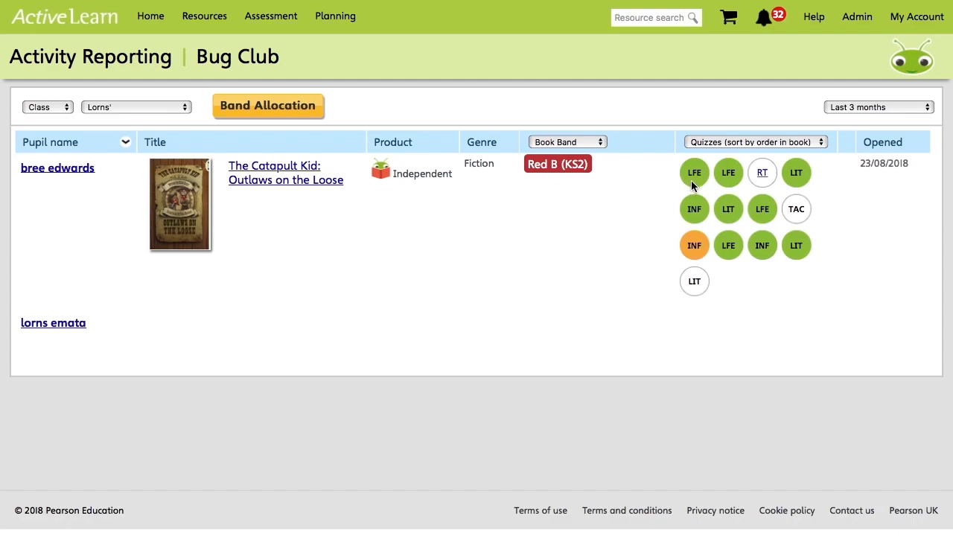
mouse_move(694, 172)
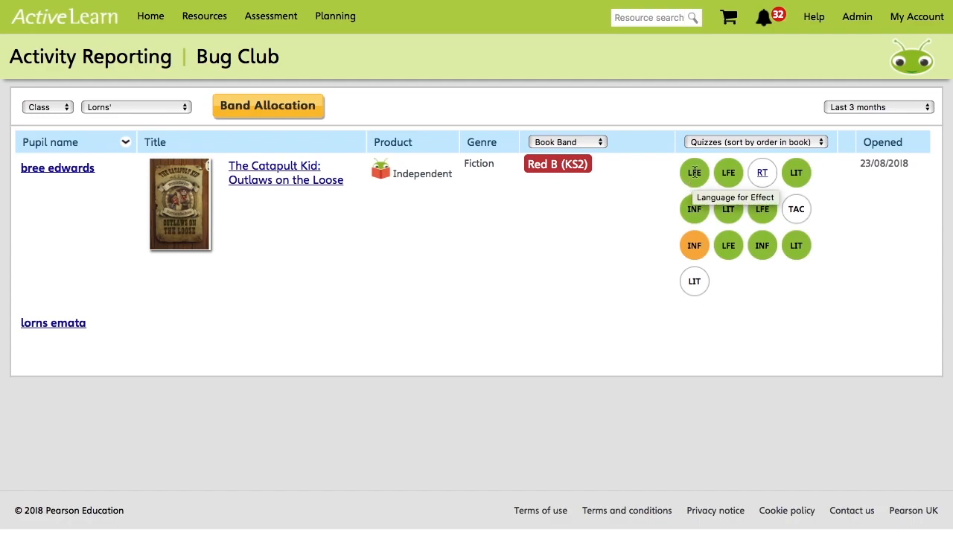
mouse_move(695, 245)
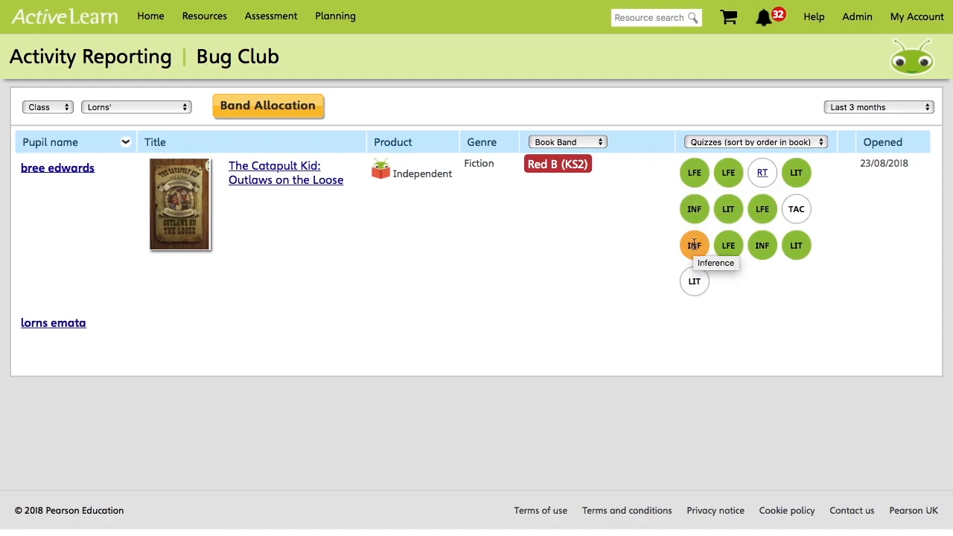
mouse_move(796, 209)
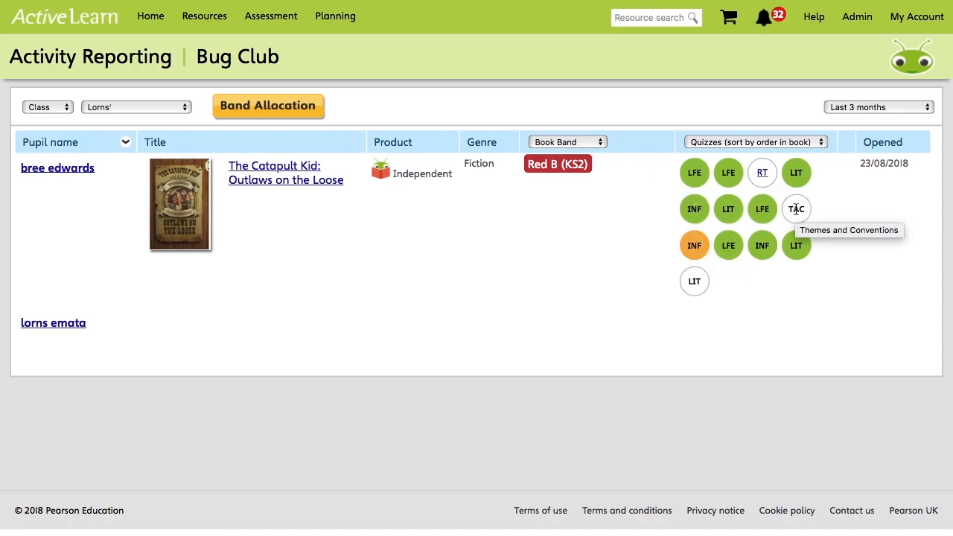
mouse_move(845, 193)
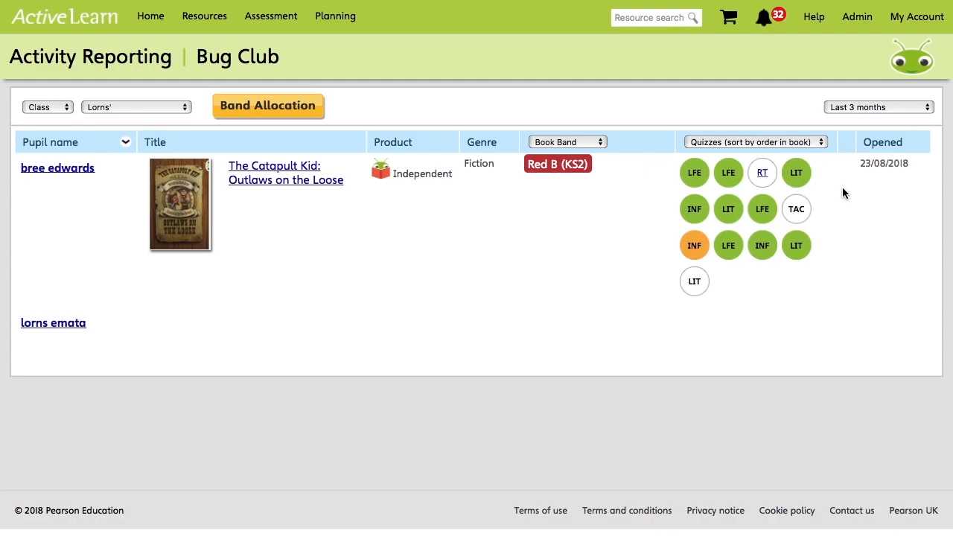
mouse_move(853, 227)
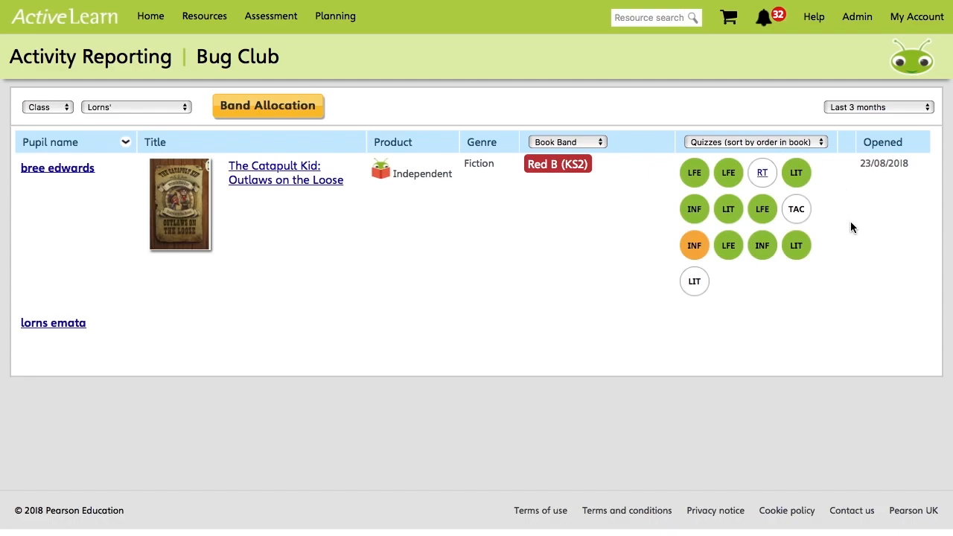
mouse_move(694, 282)
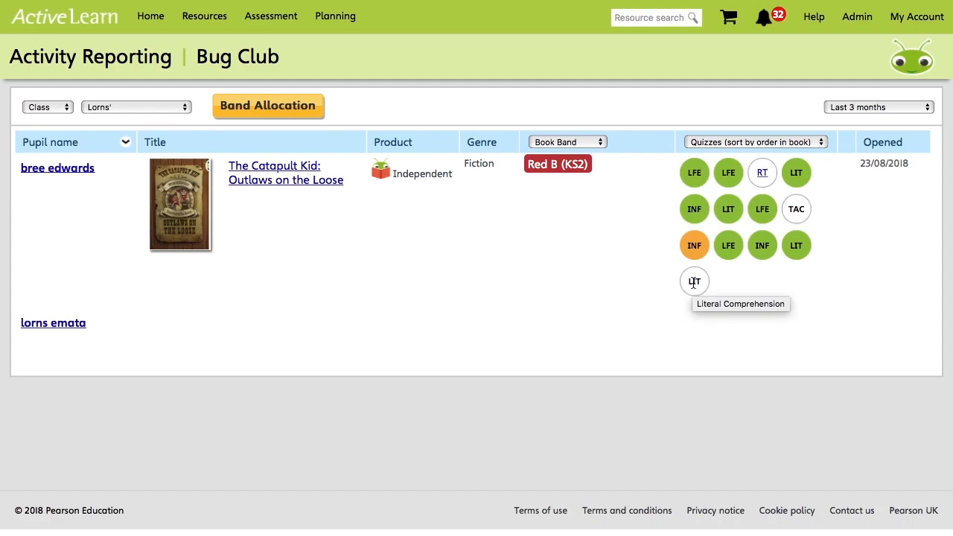
mouse_move(573, 216)
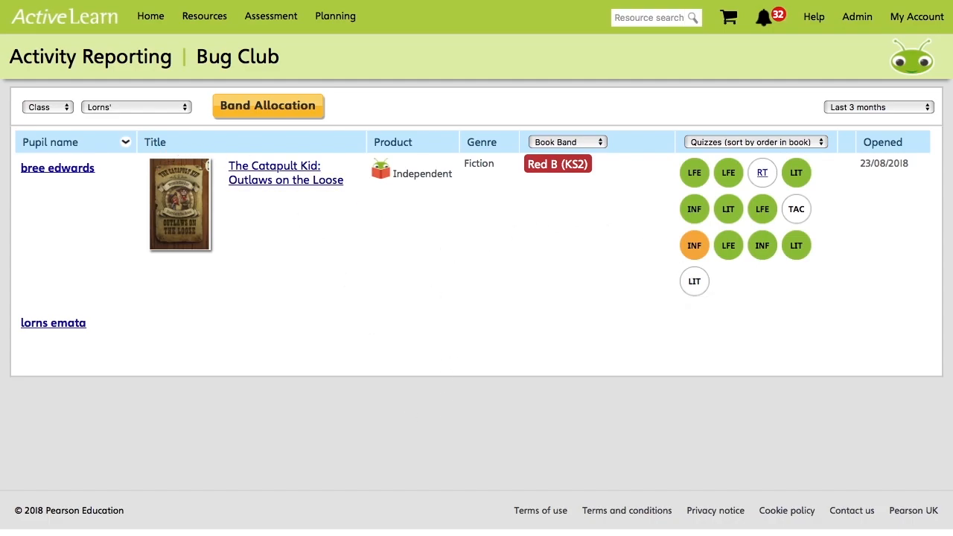
mouse_move(295, 333)
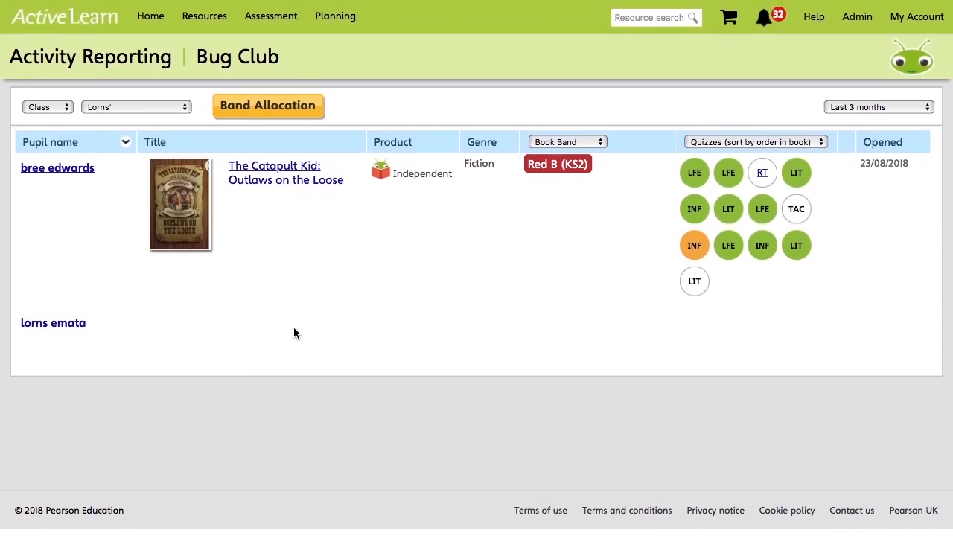
mouse_move(434, 280)
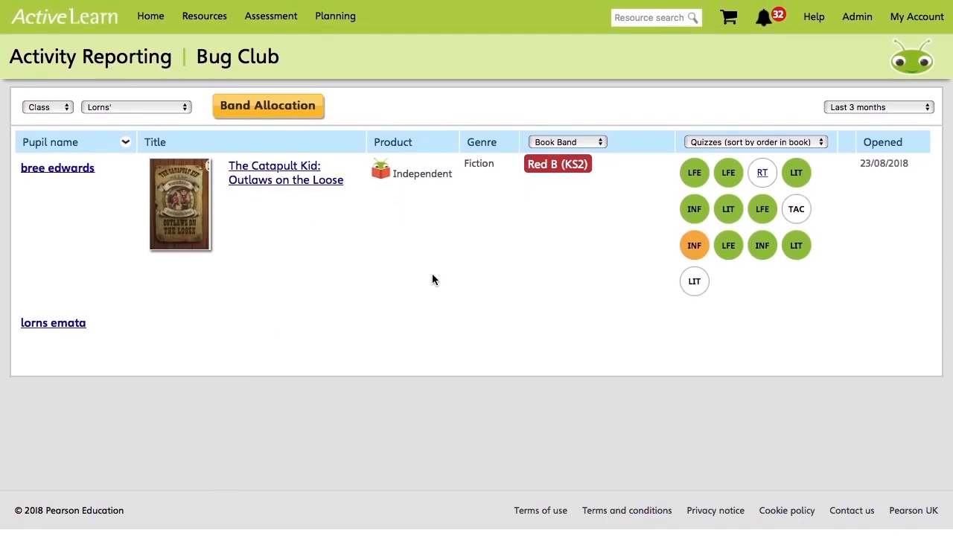
mouse_move(585, 248)
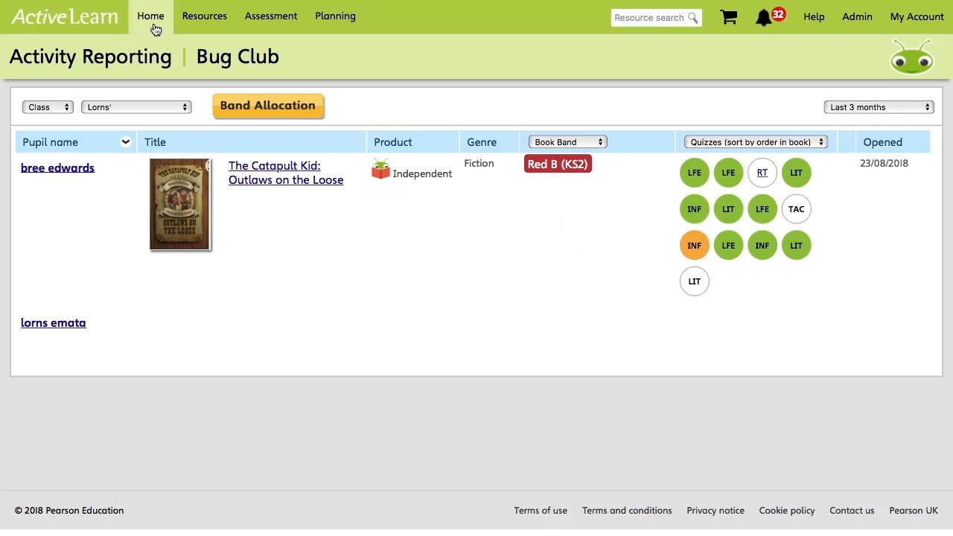
Go back to the ActiveLearn home page from the activity report.
left_click(150, 16)
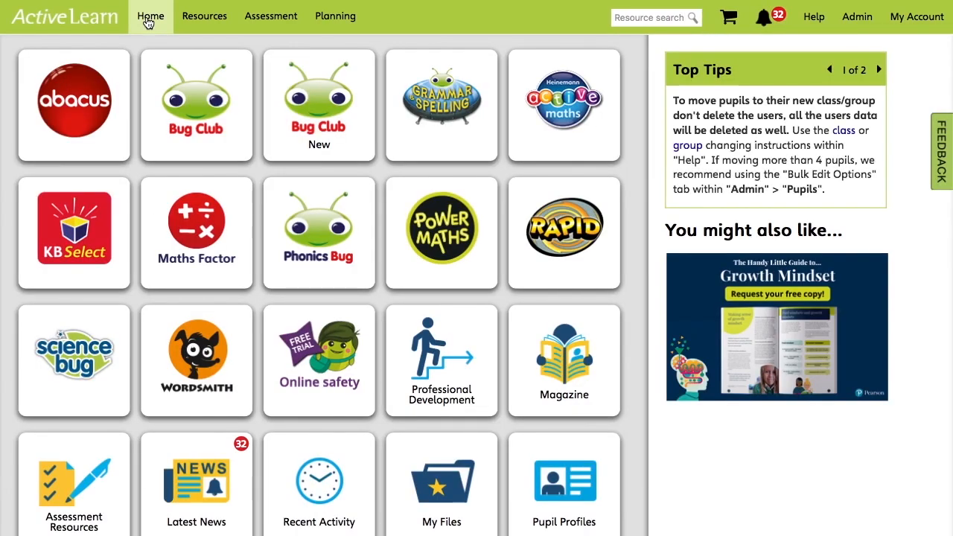